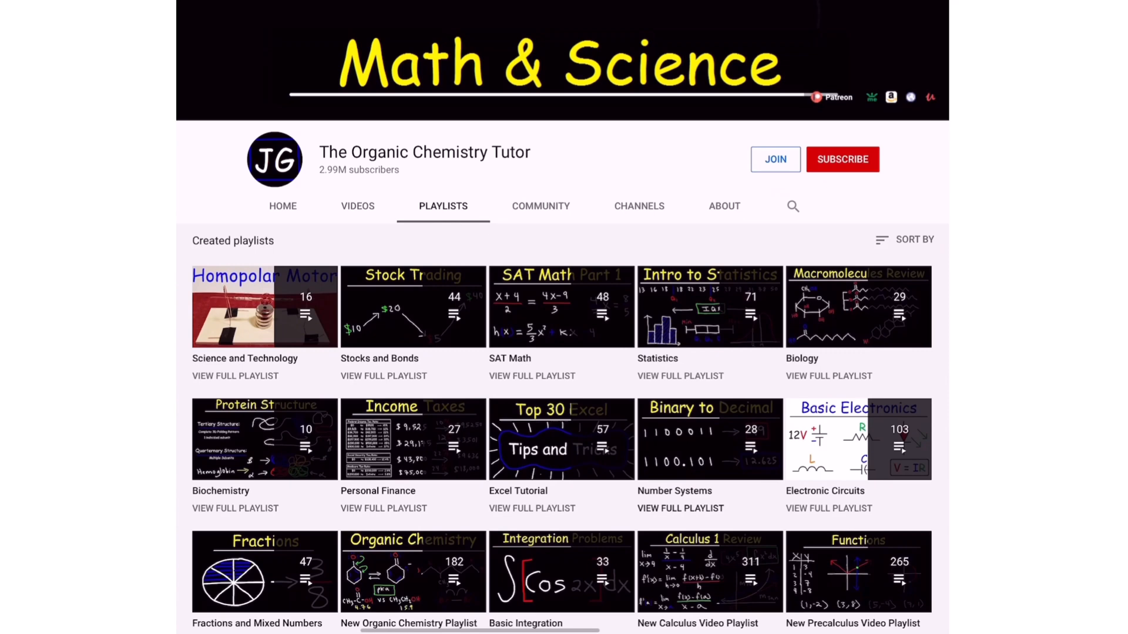
# Step: Scroll down the channel page to reach the New Physics Video Playlist
pyautogui.scroll(-3)
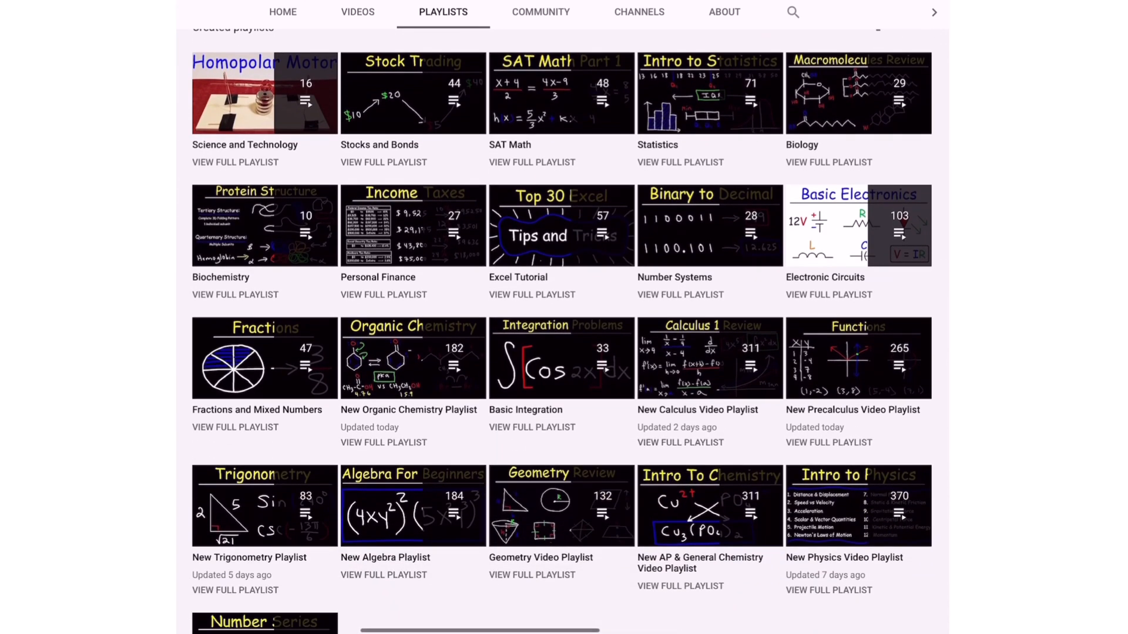
pyautogui.scroll(-3)
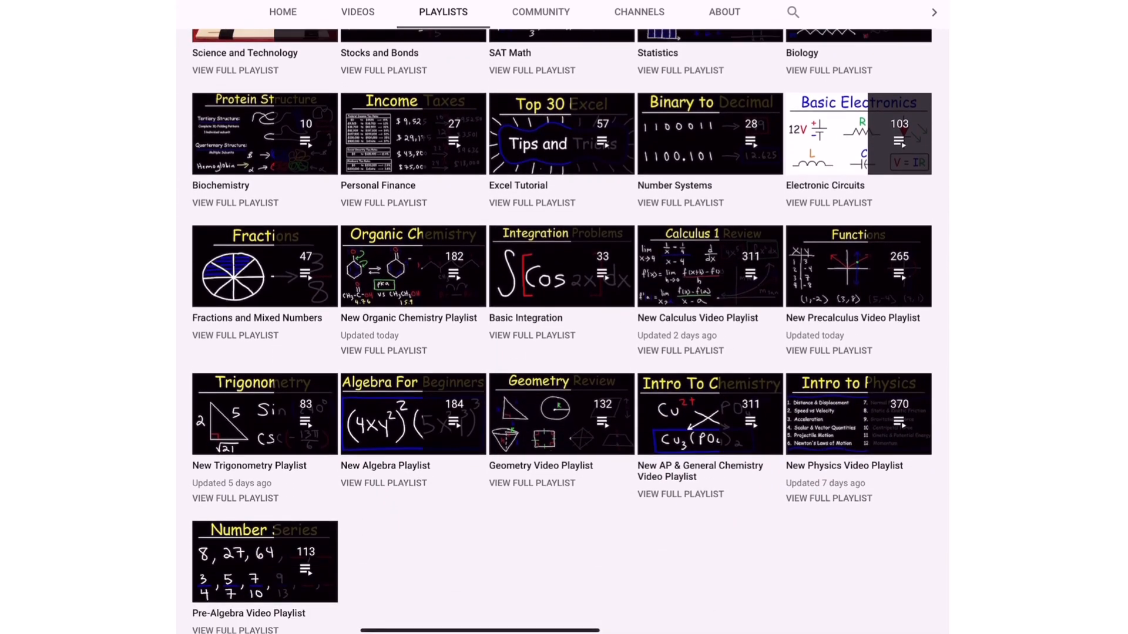
pyautogui.scroll(-3)
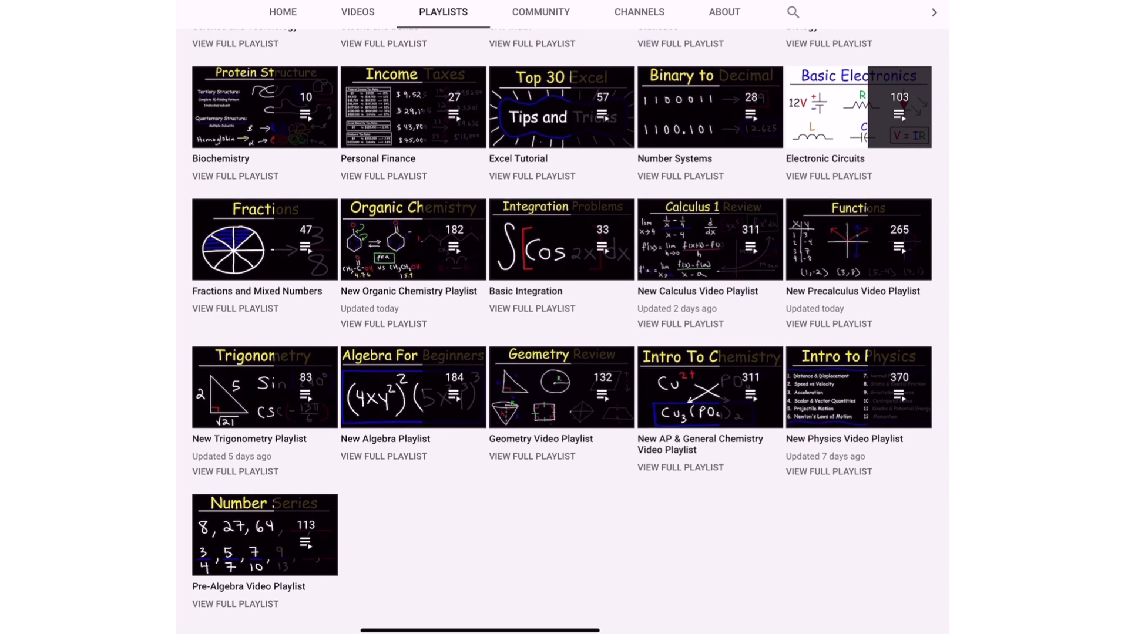
# Step: Open the New Physics Video Playlist and browse down through its videos
pyautogui.click(858, 388)
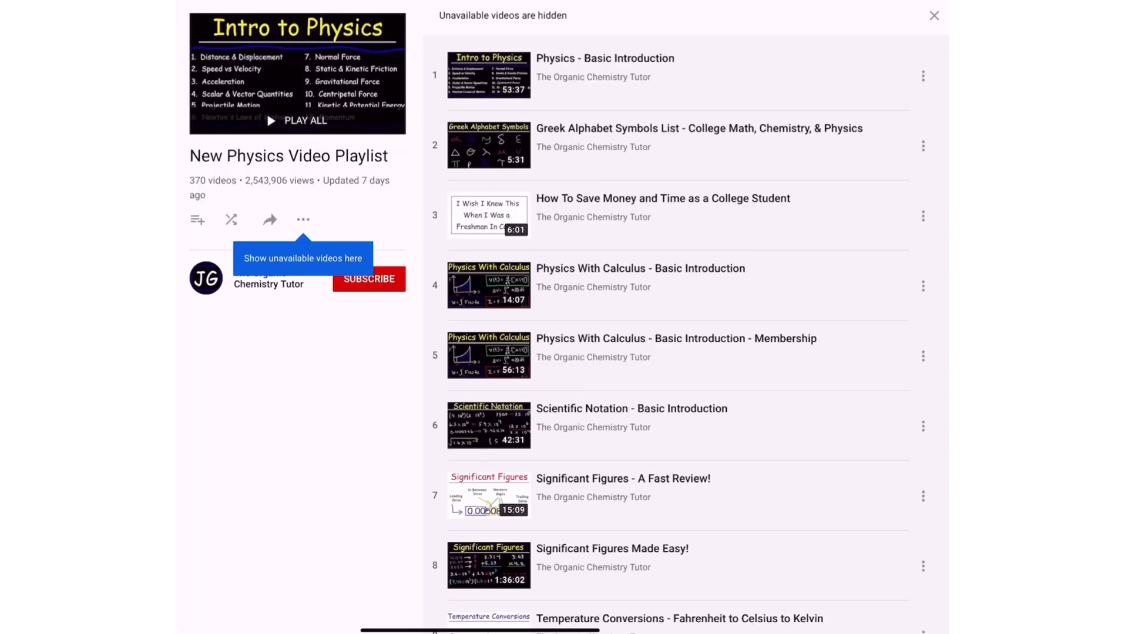
pyautogui.scroll(-3)
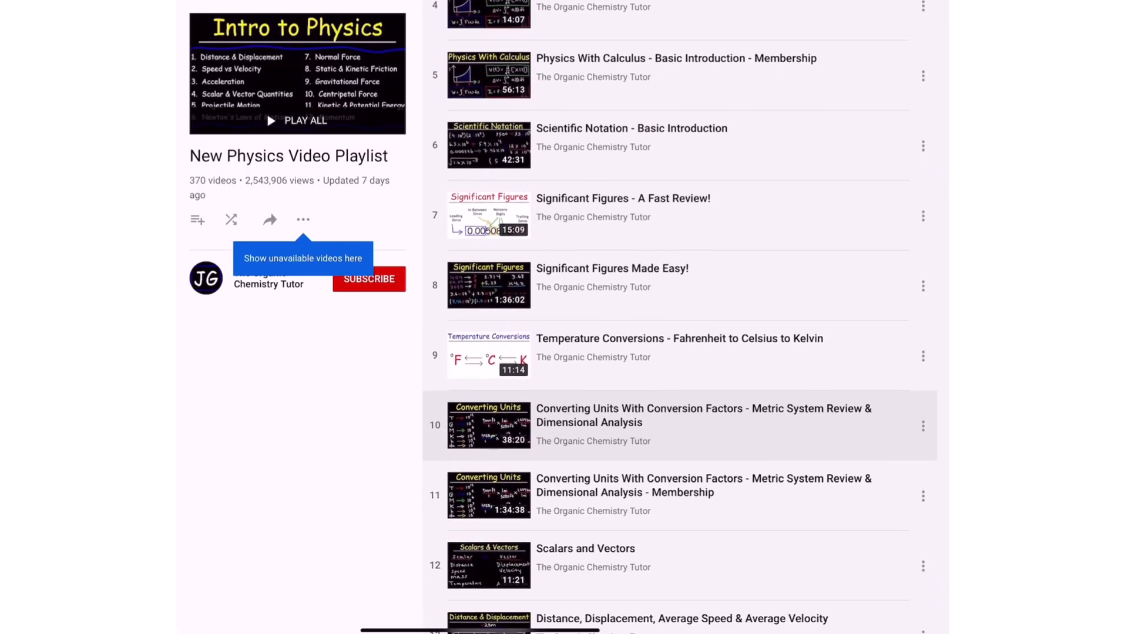
pyautogui.scroll(-3)
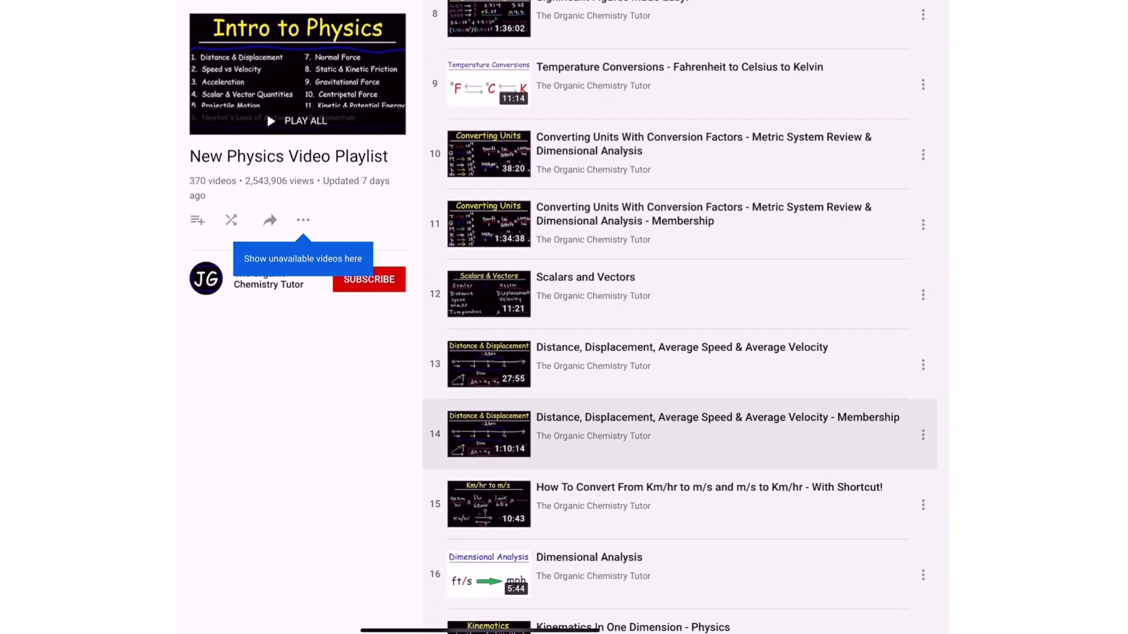
pyautogui.scroll(-3)
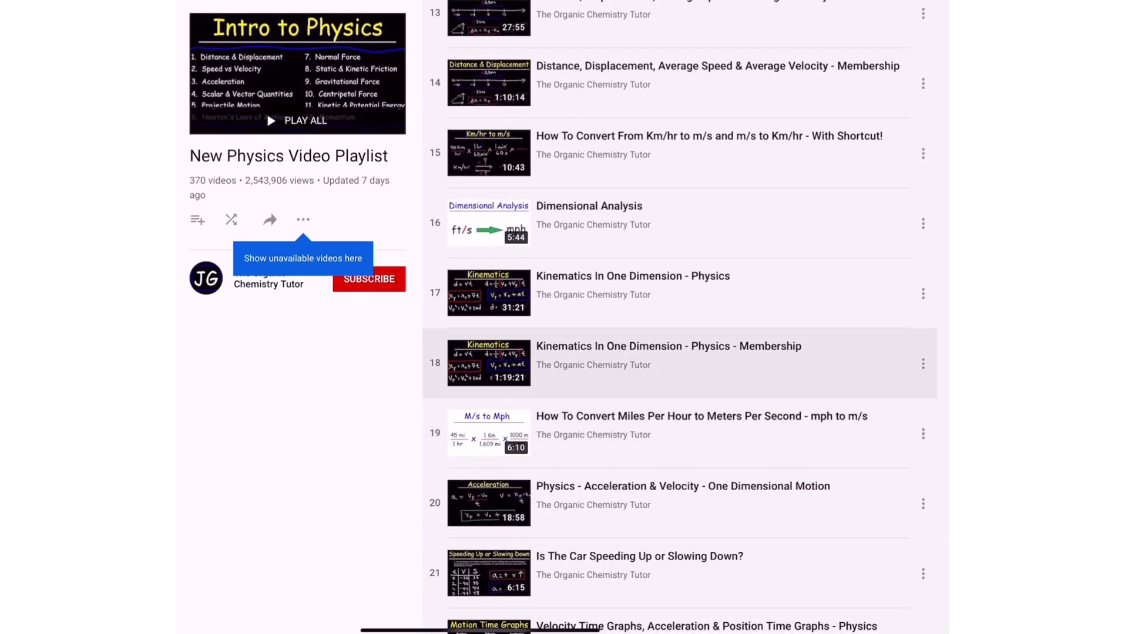
pyautogui.scroll(-3)
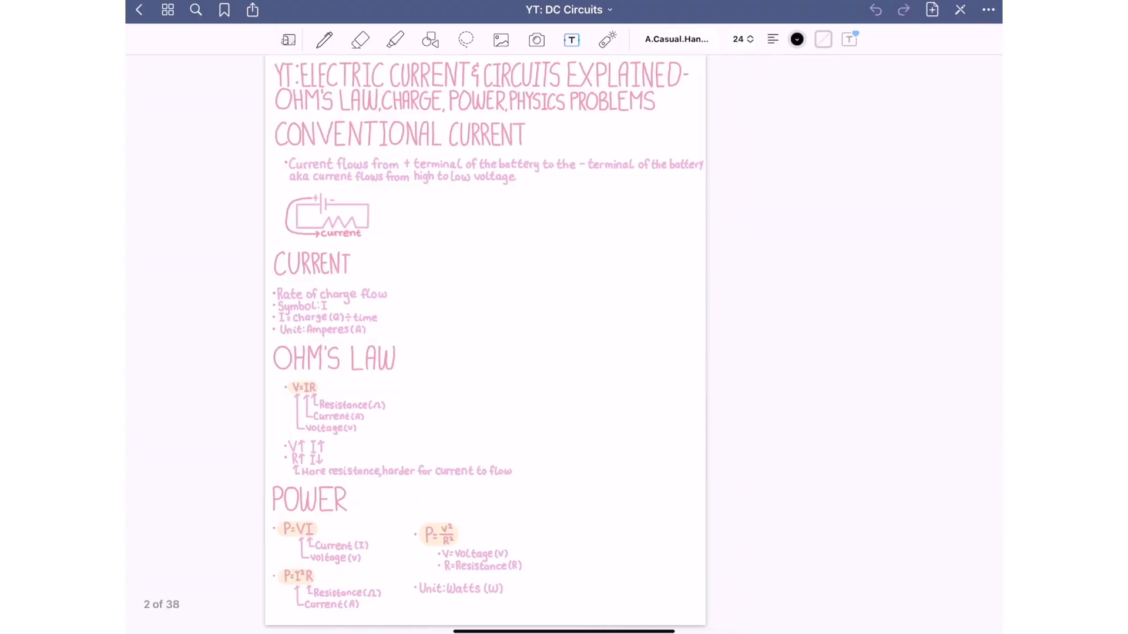
# Step: Page through the YT: DC Circuits notebook from page 2 to page 10
pyautogui.scroll(-3)
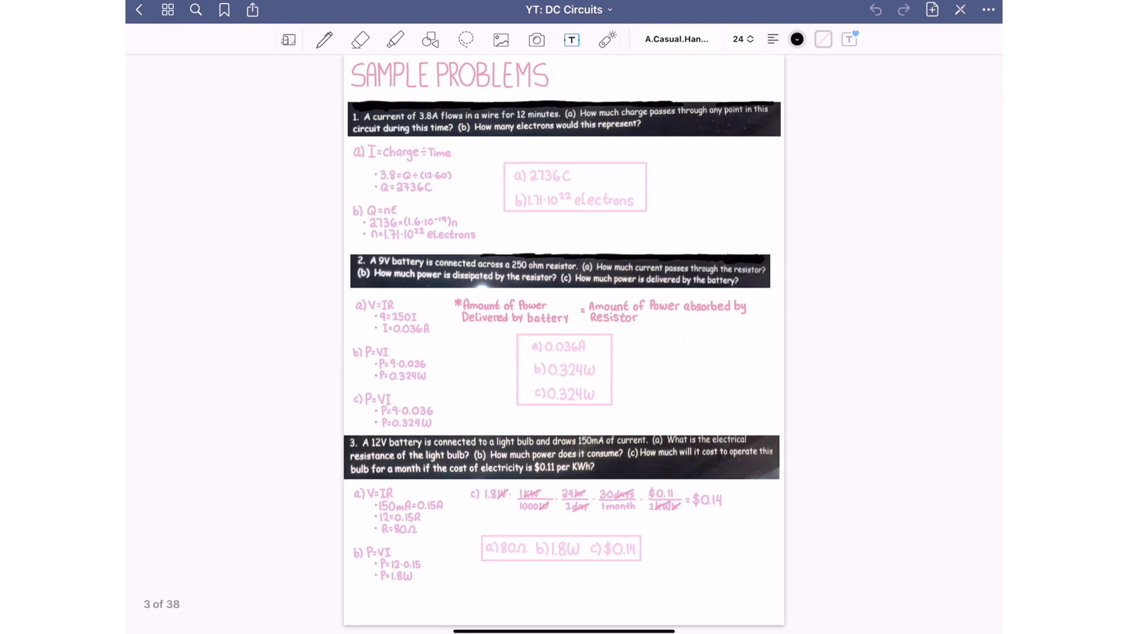
pyautogui.scroll(-3)
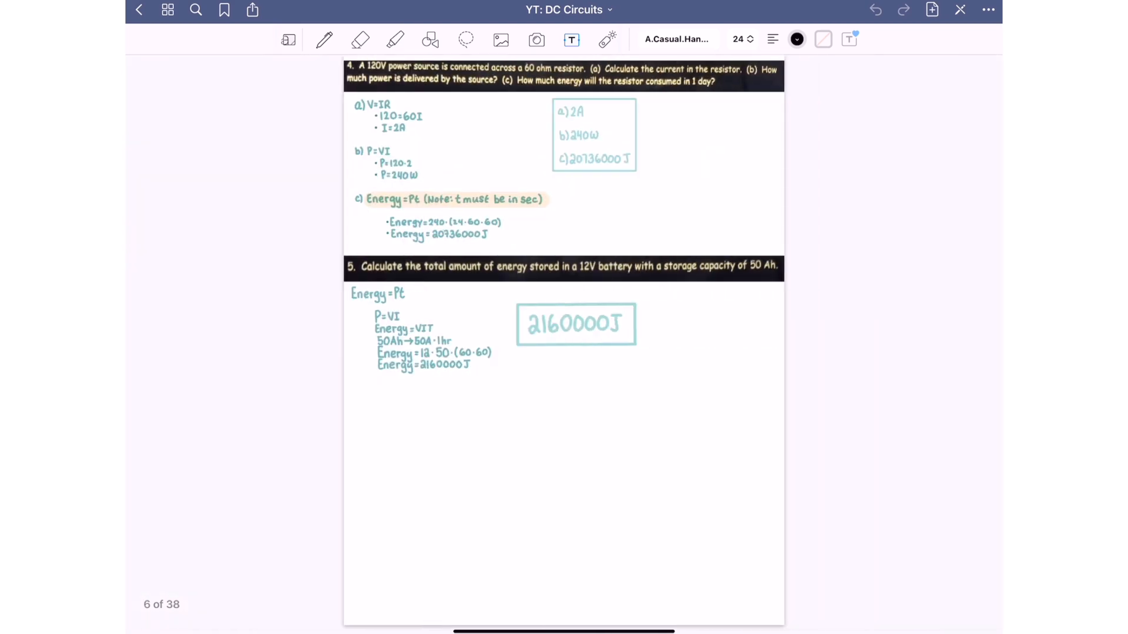
pyautogui.scroll(-3)
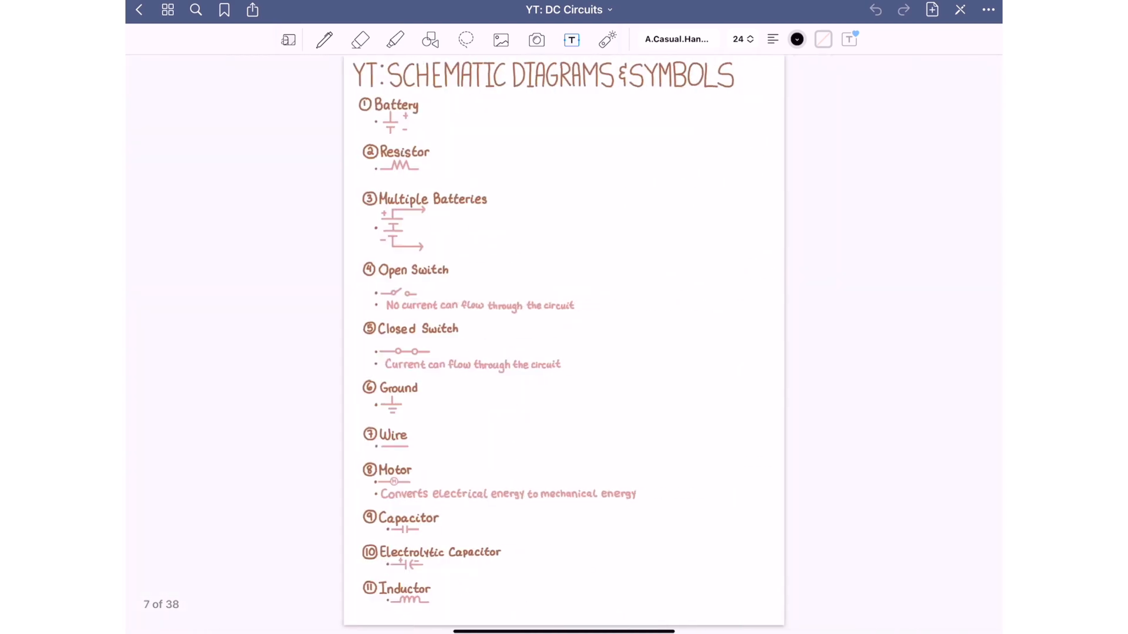
pyautogui.hscroll(3)
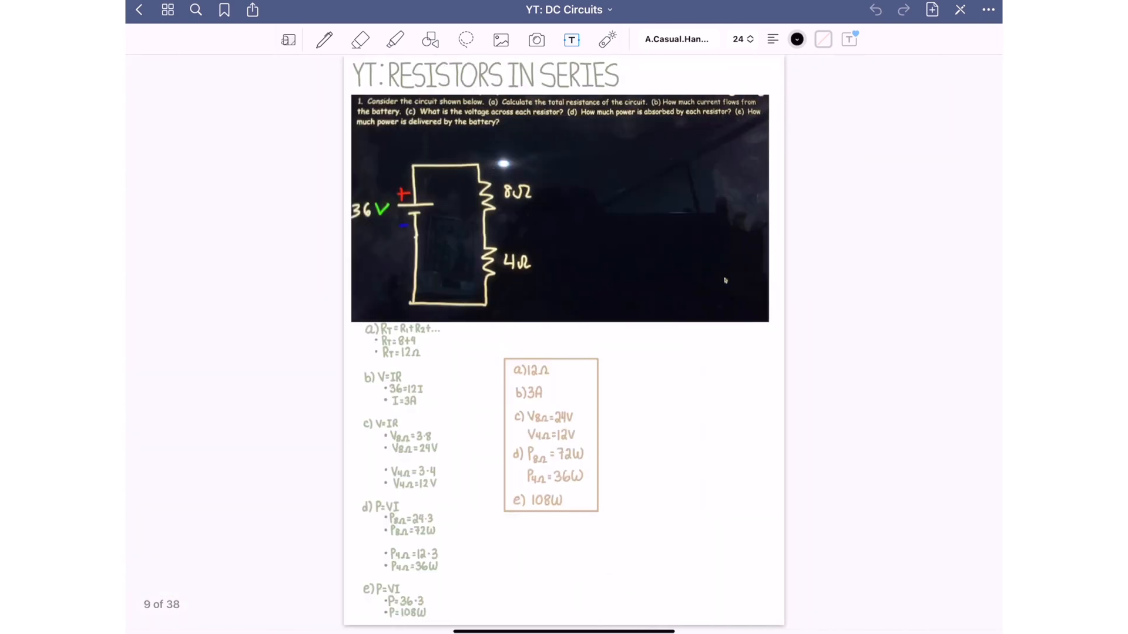
pyautogui.scroll(-3)
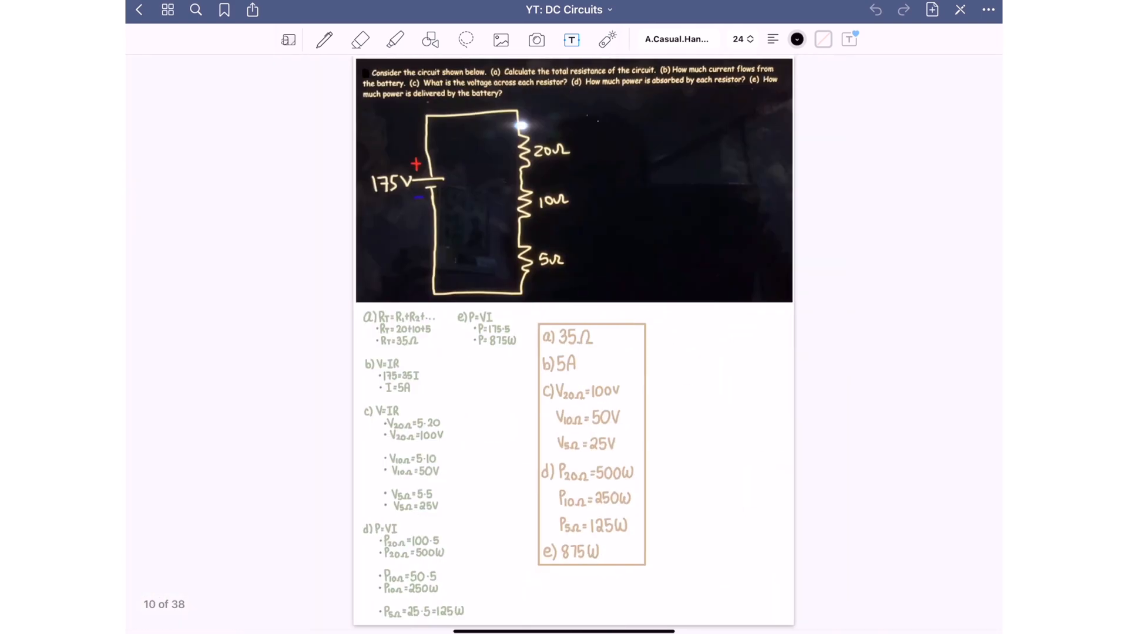